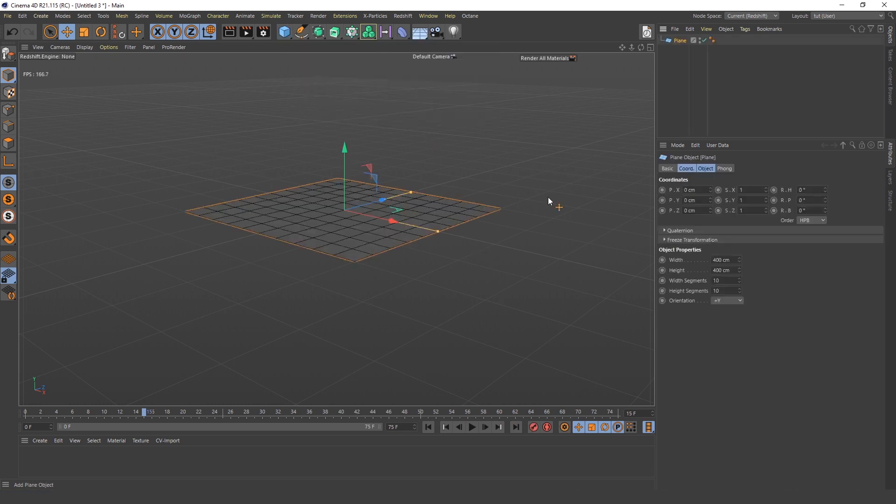
# Step: Scale up the floor plane, then add a Figure and a thin upright cube slab beside it
pyautogui.click(84, 31)
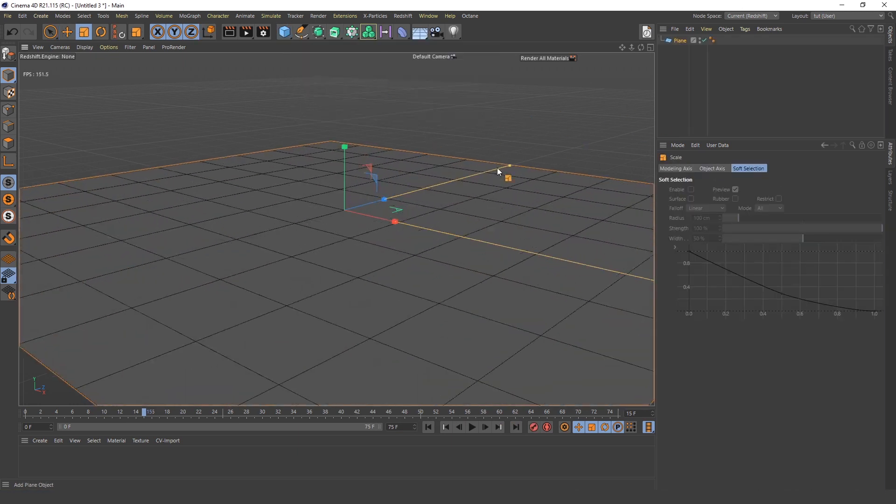
pyautogui.click(284, 32)
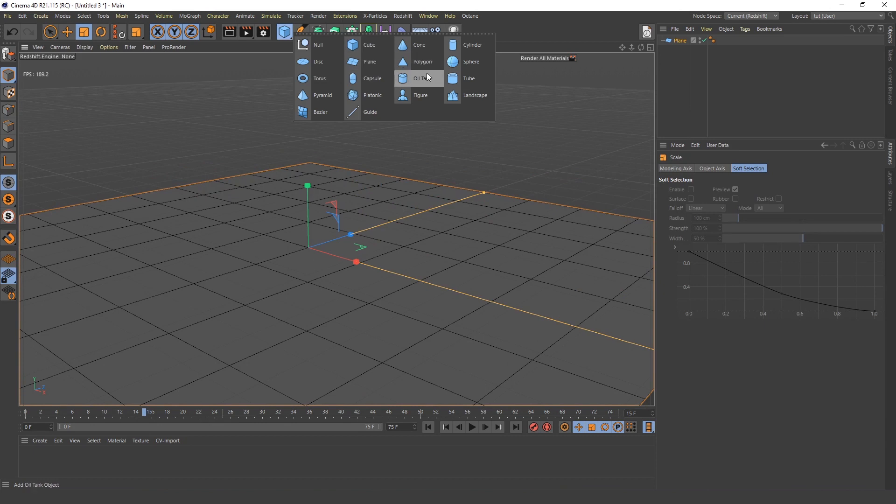
pyautogui.click(421, 95)
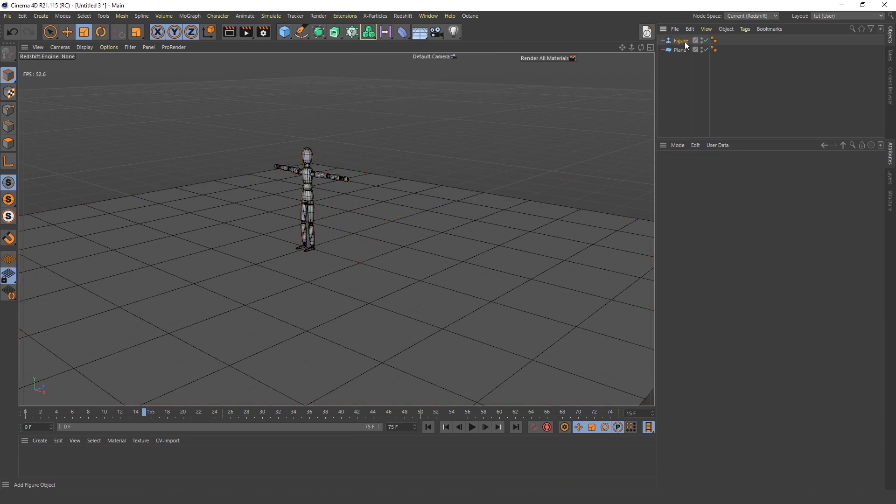
pyautogui.click(680, 40)
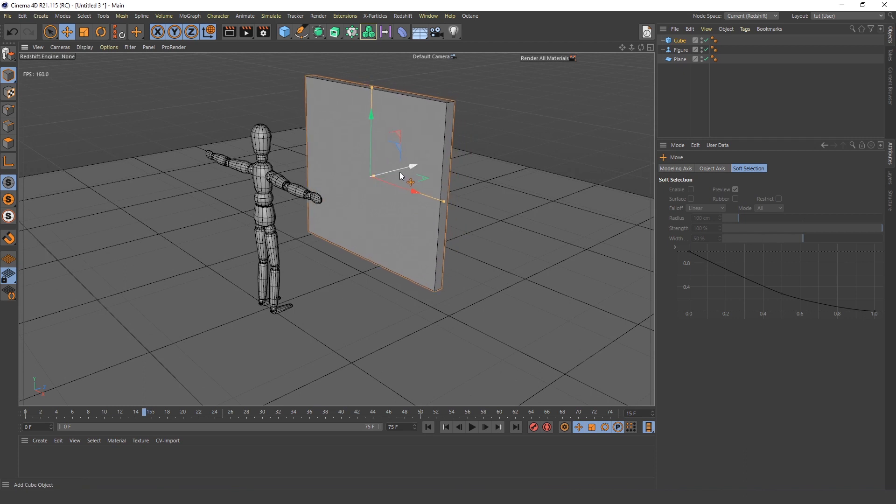
# Step: Nest the cube slab under a Subdivision Surface at level 4 and add a Redshift Sky
pyautogui.moveTo(371, 165); pyautogui.dragTo(364, 114)
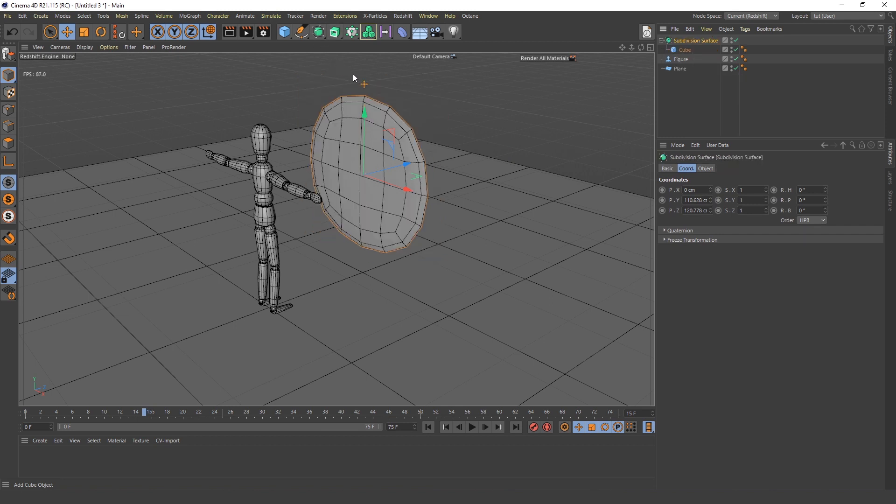
pyautogui.click(706, 168)
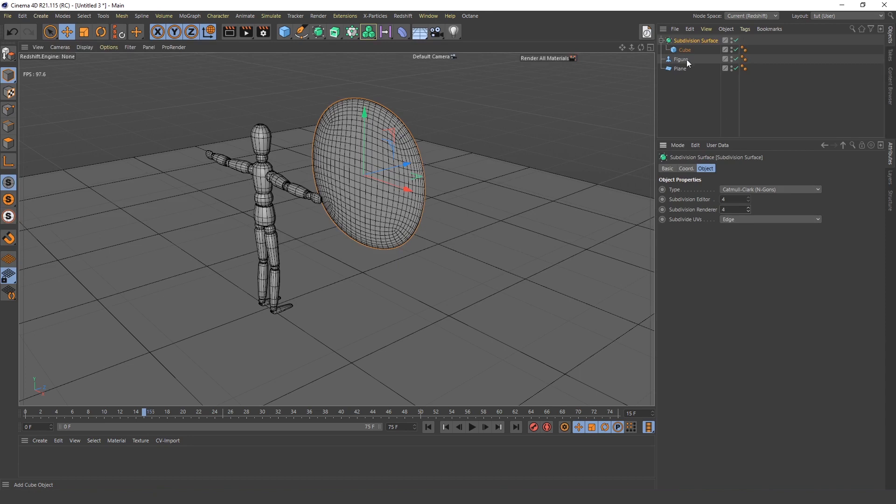
pyautogui.click(83, 31)
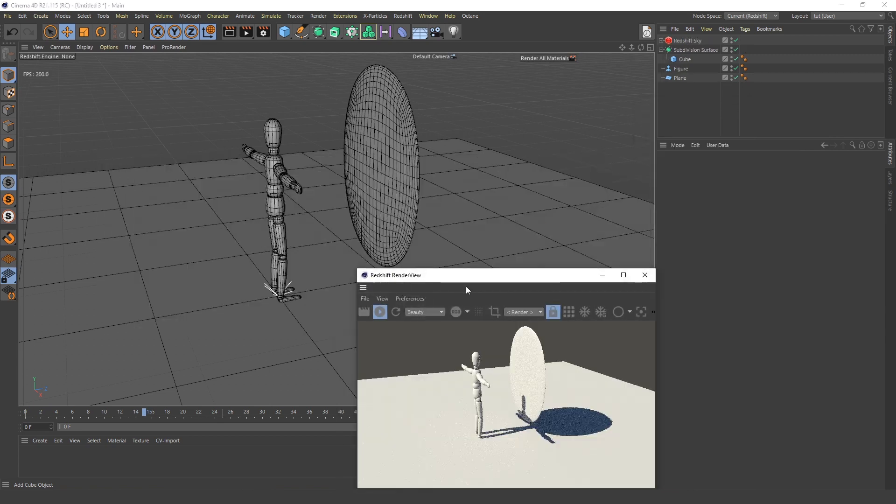
# Step: Adjust the Redshift Sky's Horizon Height and Blur, and create a new material for the floor
pyautogui.click(697, 50)
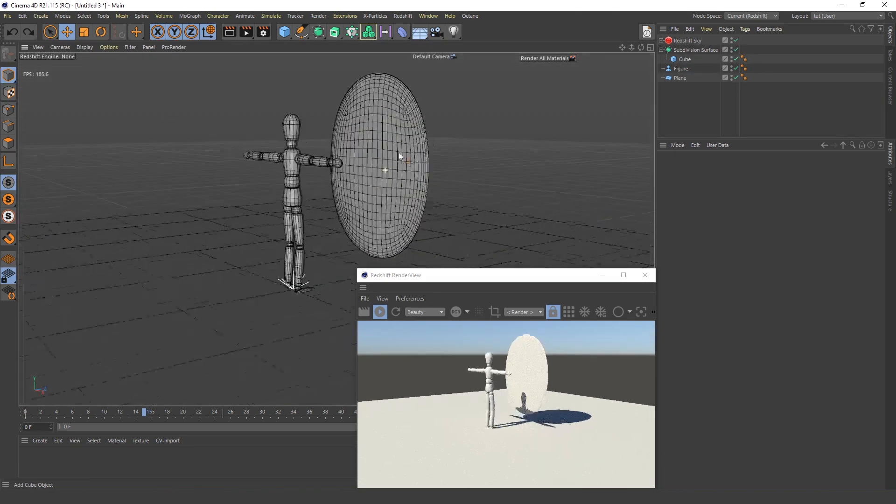
pyautogui.click(685, 40)
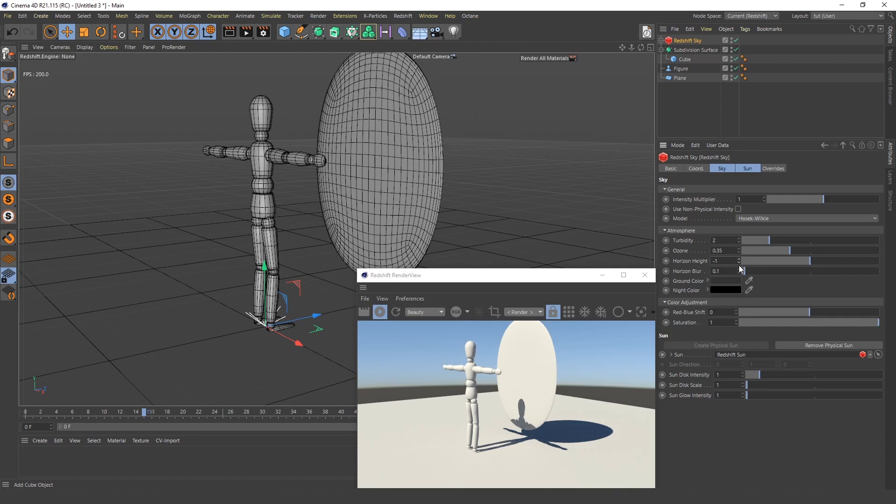
pyautogui.click(738, 261)
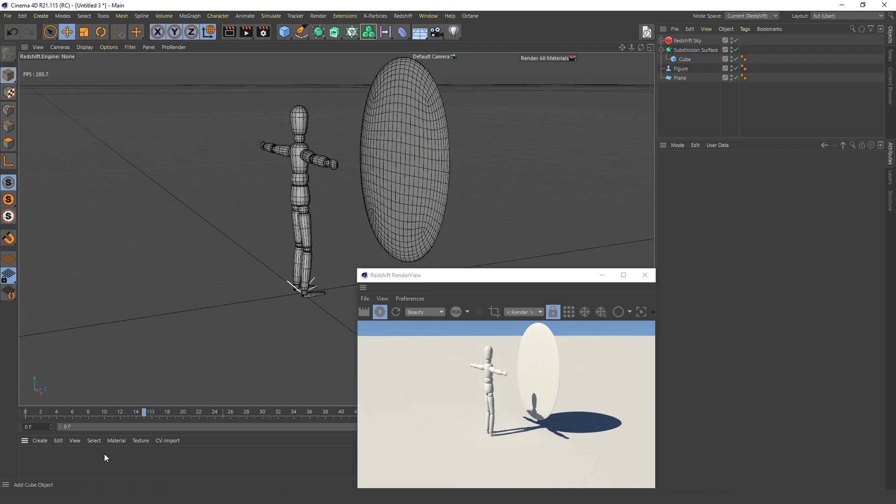
pyautogui.click(29, 461)
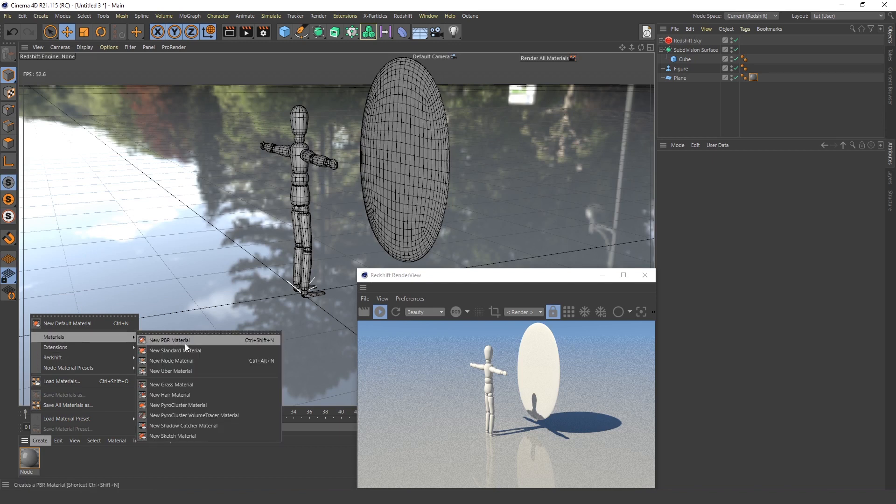
# Step: Add a second PBR material, name the materials Mirror and Floor, and tune Mirror's reflection roughness
pyautogui.click(169, 340)
pyautogui.write('Mirro')
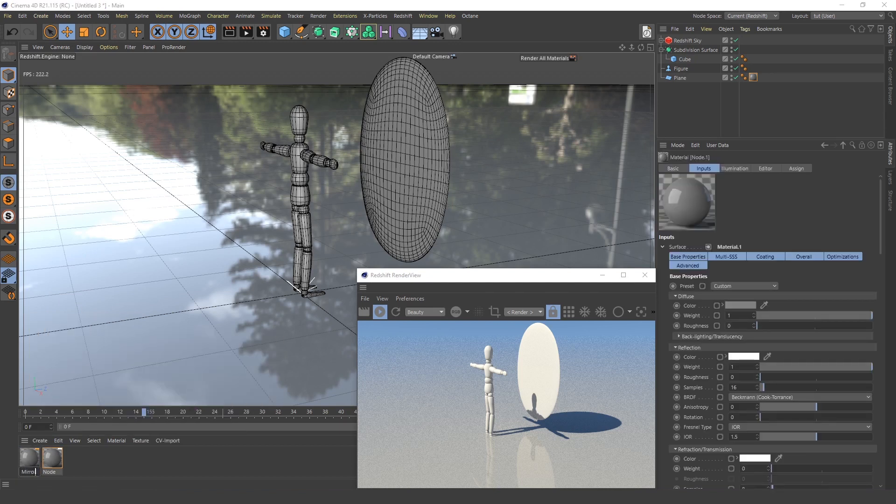
pyautogui.click(51, 458)
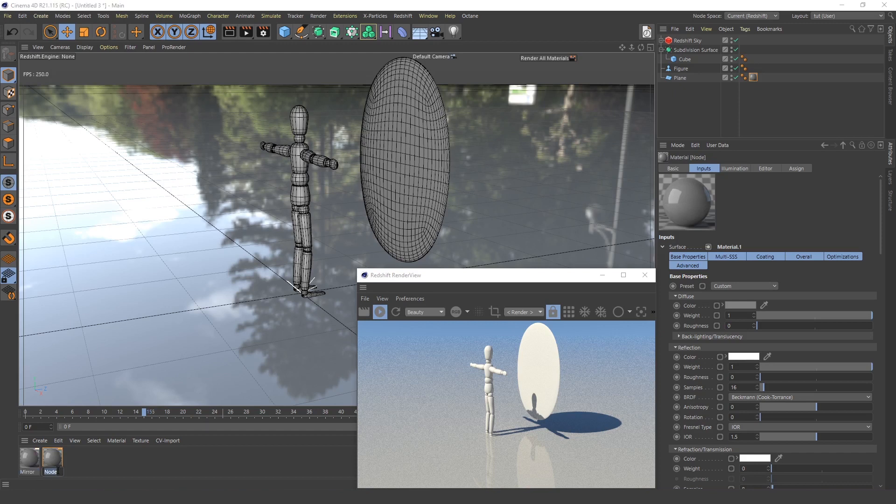
pyautogui.click(51, 457)
pyautogui.write('Floor')
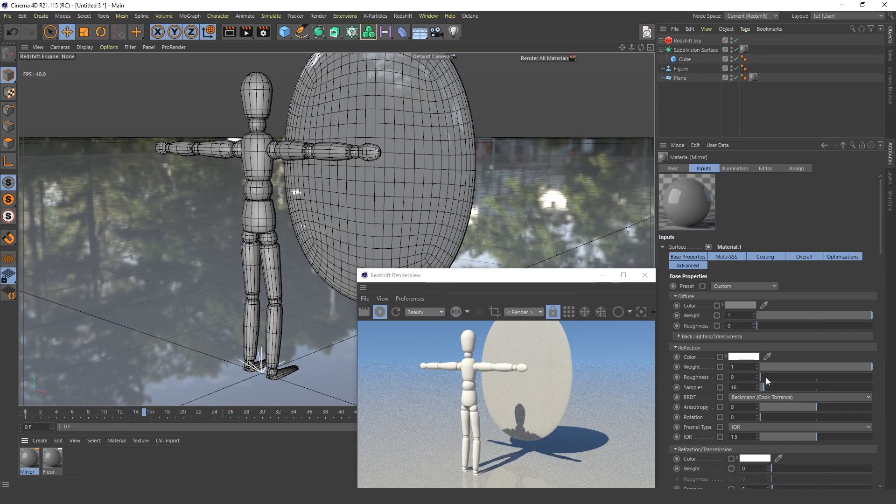
pyautogui.click(744, 357)
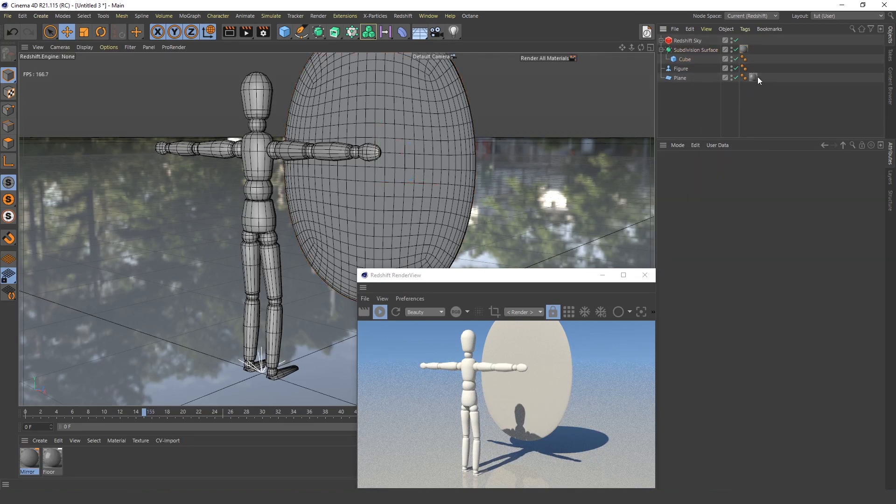
# Step: Set the Mirror material's diffuse colour to black and reposition the figure beside the disc
pyautogui.click(753, 78)
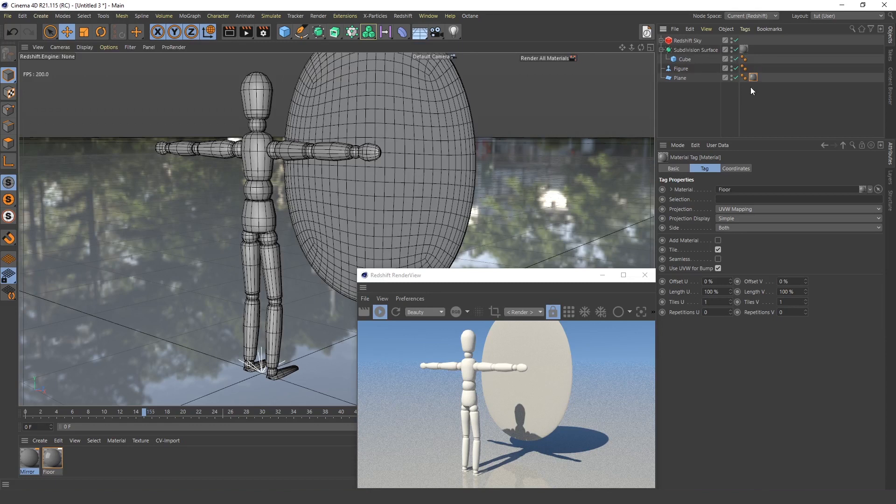
pyautogui.click(29, 458)
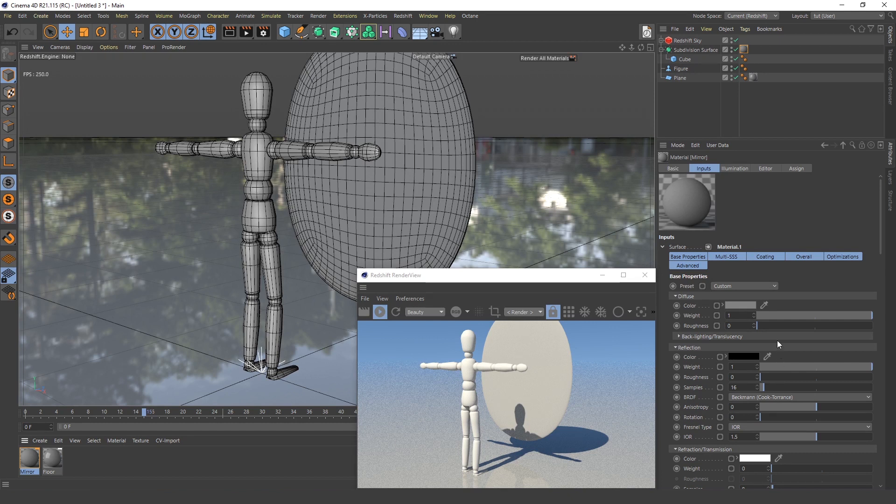
pyautogui.moveTo(786, 379)
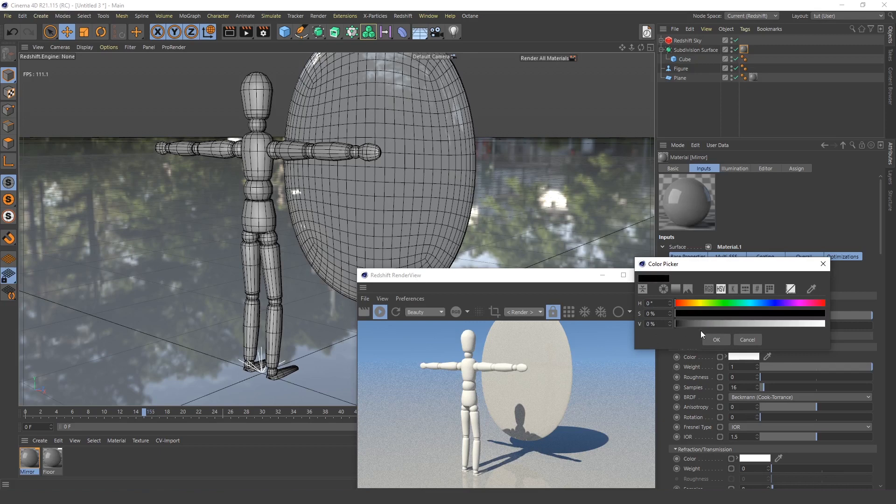
pyautogui.click(716, 340)
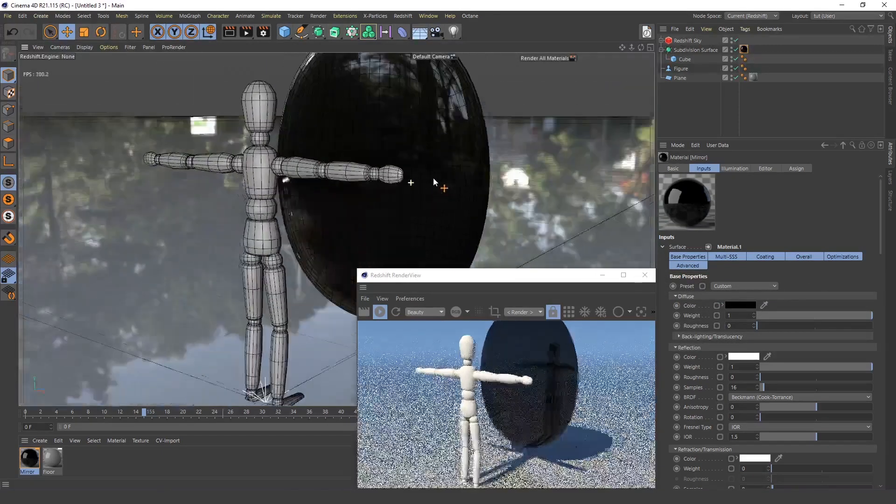
pyautogui.click(681, 69)
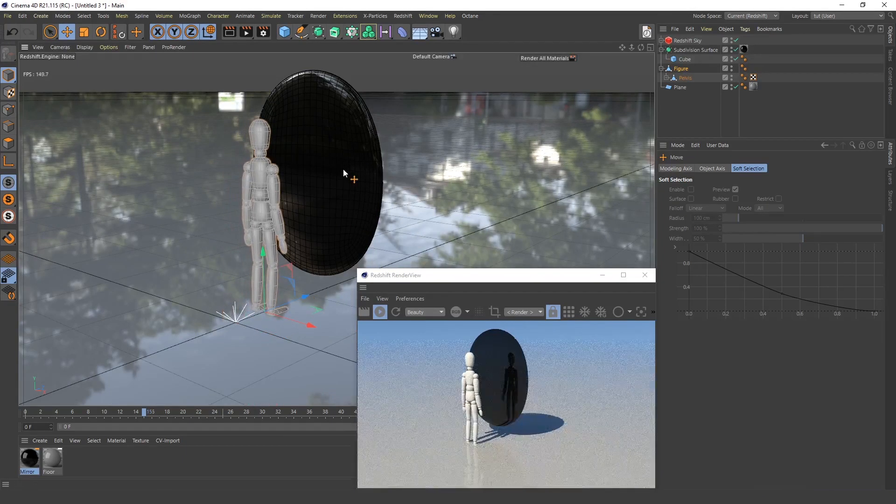
# Step: Make the Floor material glossy black and open the Mirror material's node graph for bump nodes
pyautogui.click(50, 457)
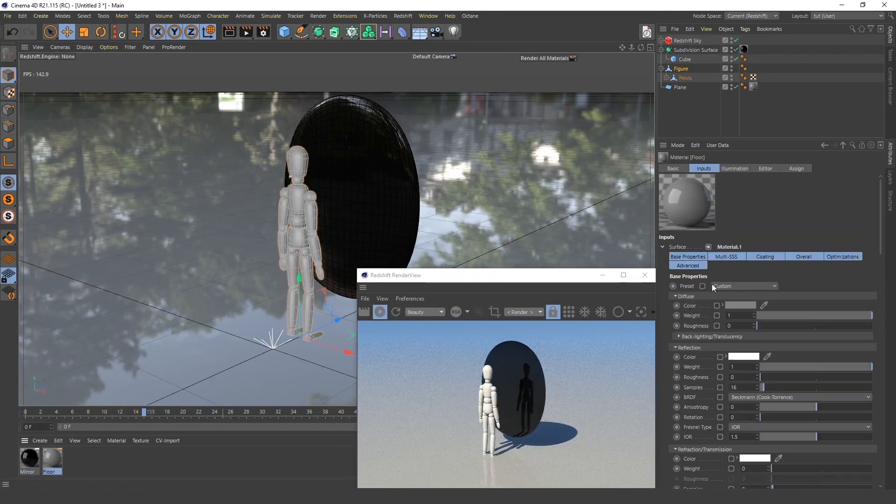
pyautogui.click(741, 306)
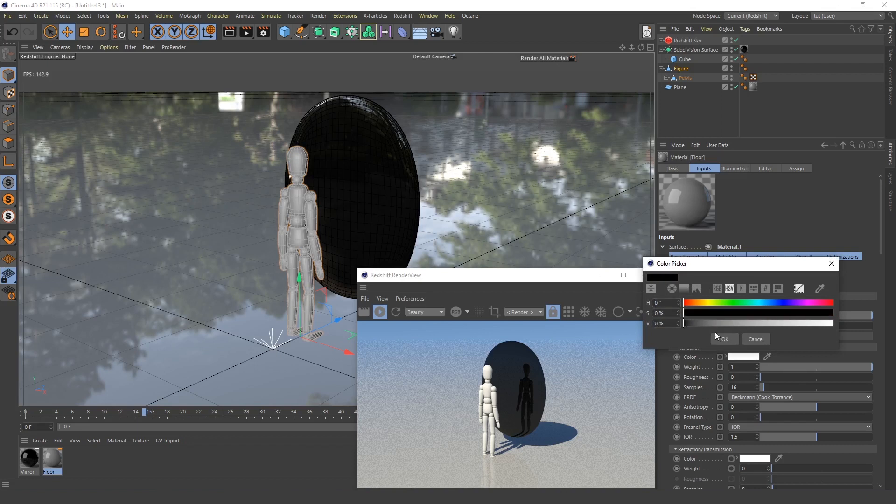
pyautogui.click(723, 339)
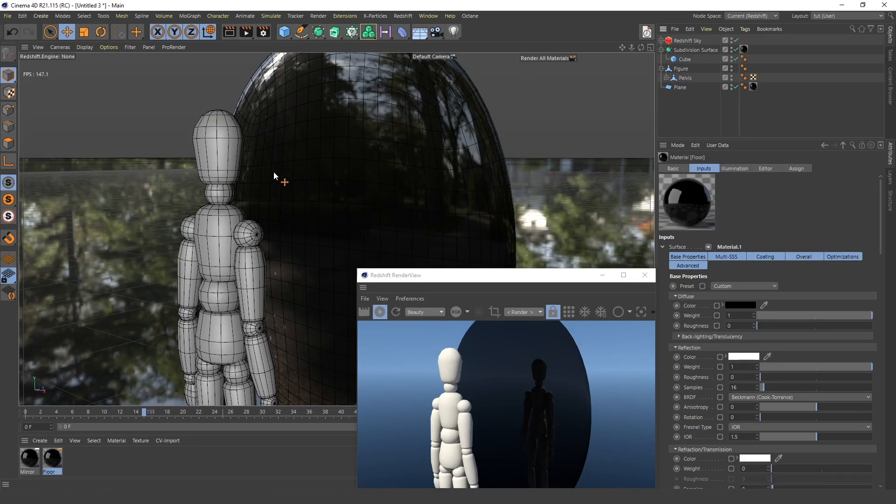
pyautogui.click(51, 458)
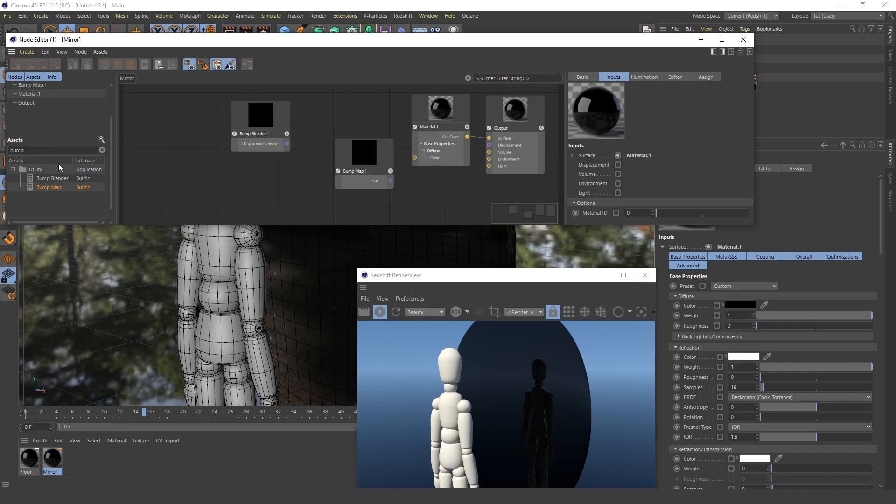
# Step: Add a Maxon Noise node and wire the Bump Blender output into the Bump Map input
pyautogui.write('maxon')
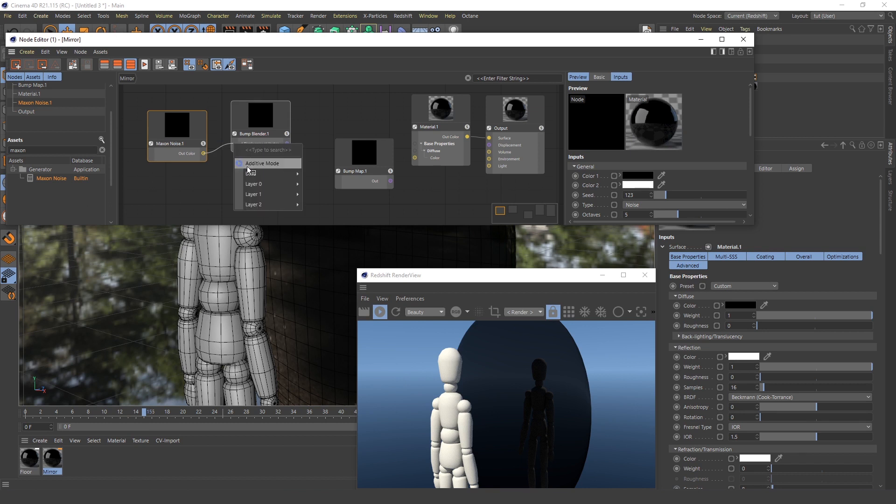
pyautogui.moveTo(251, 173)
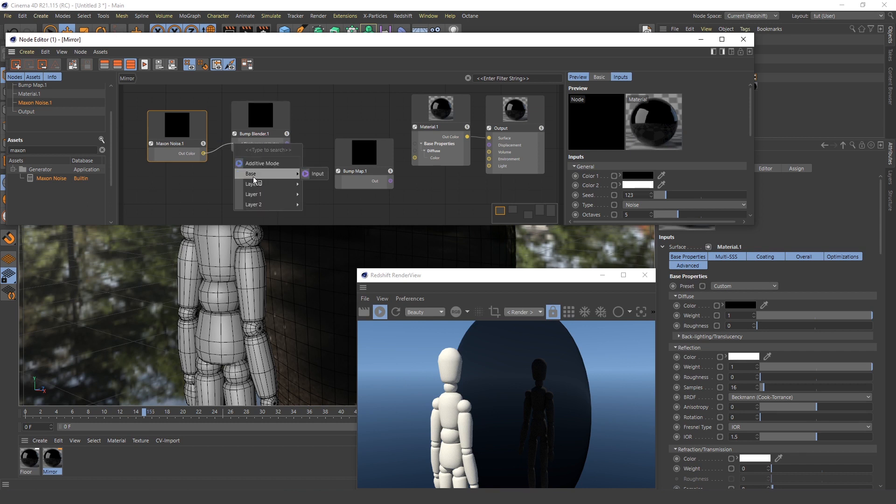
pyautogui.moveTo(256, 180)
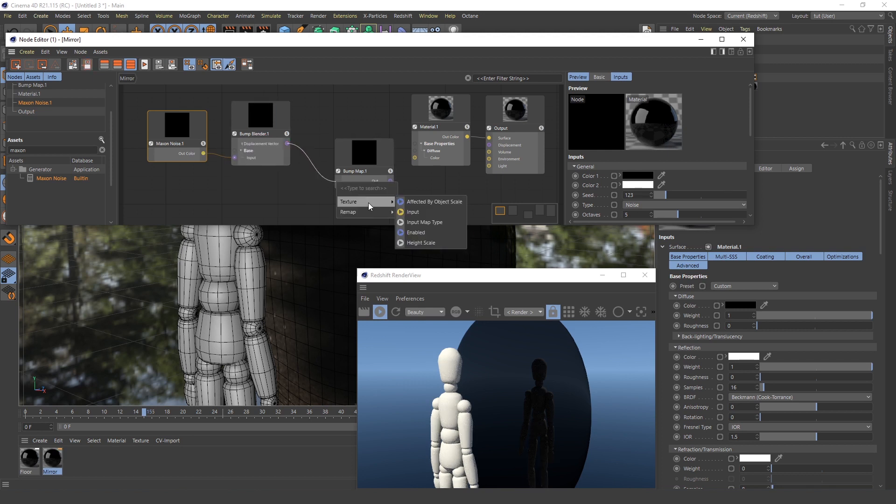
pyautogui.click(413, 211)
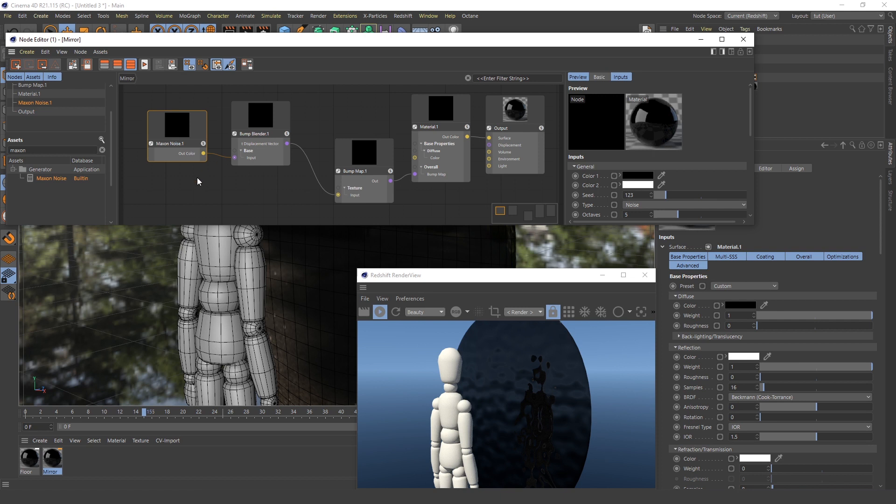
pyautogui.scroll(-3)
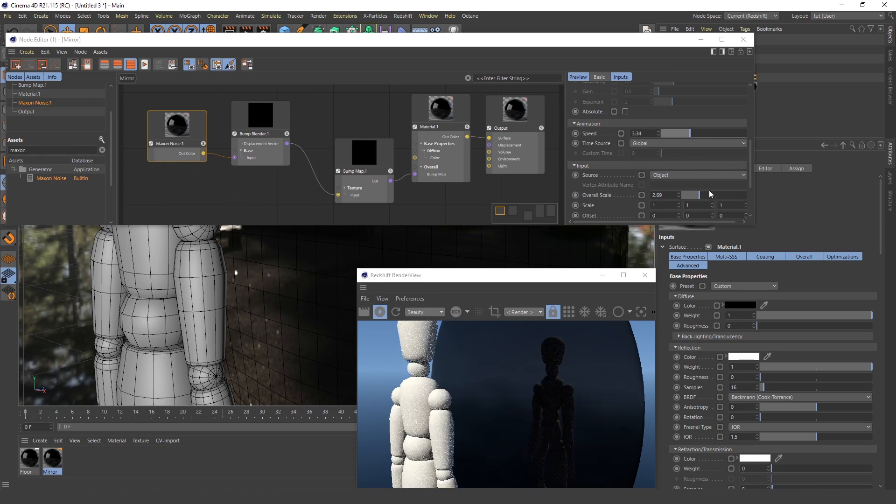
# Step: Raise the Maxon Noise Overall Scale to 5.84 and extend the animation's end frame
pyautogui.moveTo(686, 194); pyautogui.dragTo(715, 198)
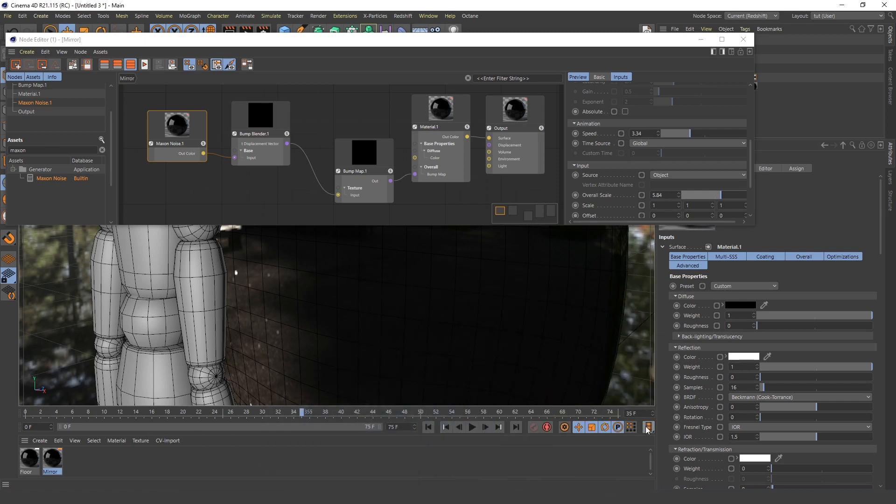
pyautogui.click(647, 427)
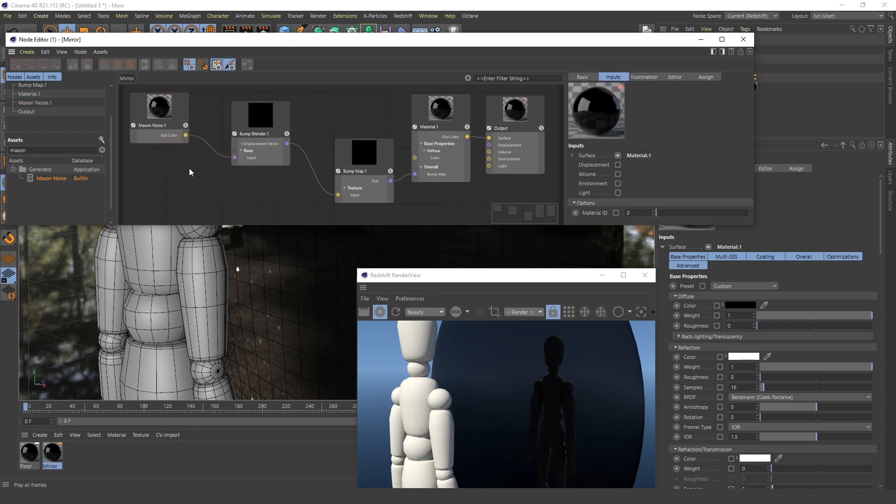
pyautogui.click(278, 130)
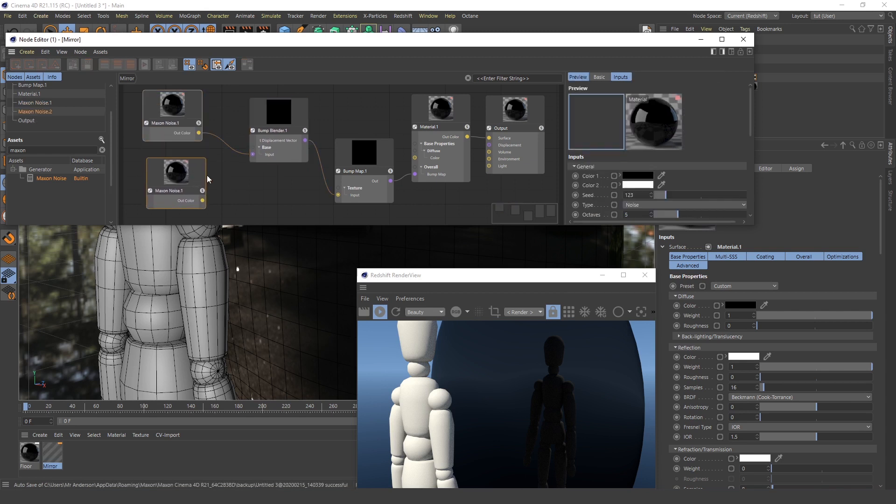
# Step: Add a Layer 0 bump input to the Bump Blender for Noise.2 and show its output settings
pyautogui.rightClick(279, 143)
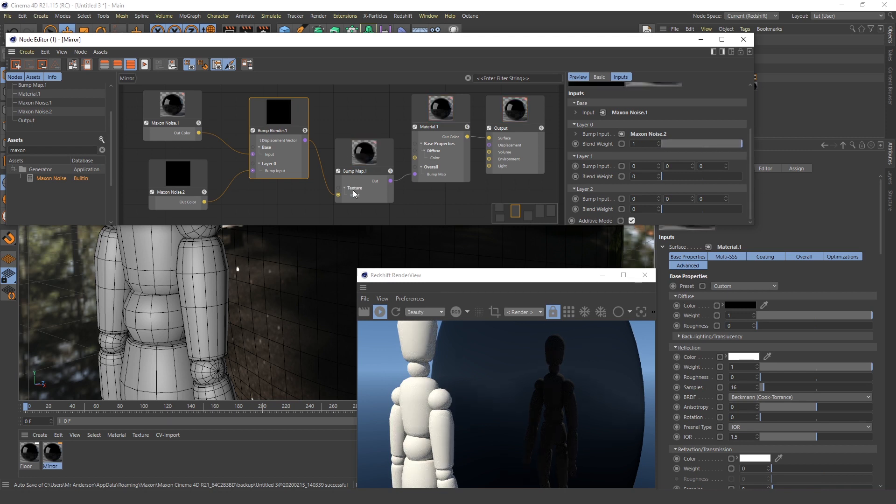
pyautogui.click(178, 192)
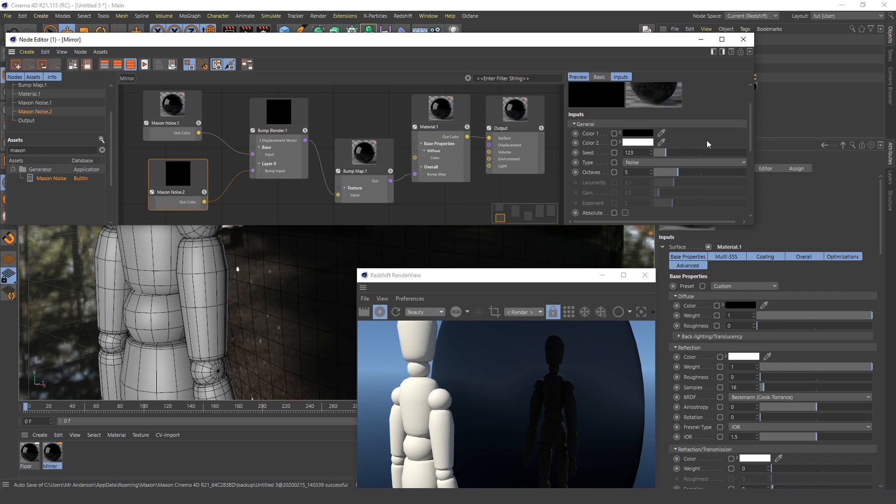
pyautogui.click(683, 162)
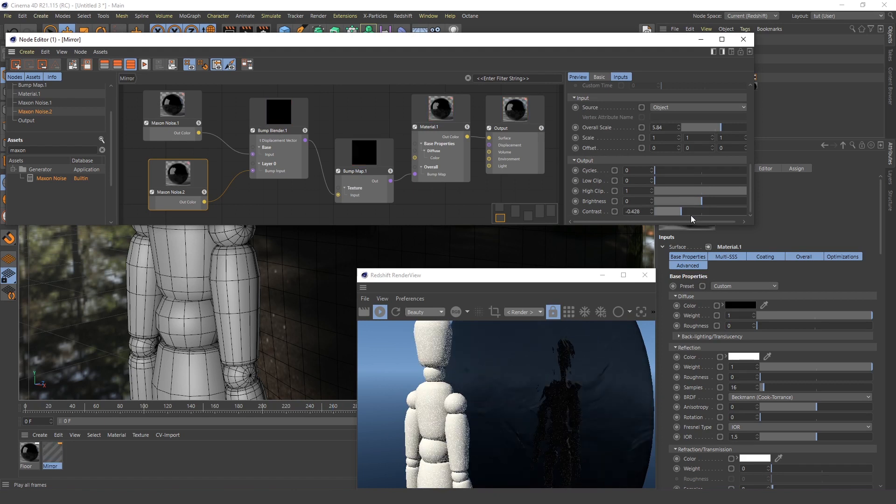
# Step: Drag Noise.2's Contrast up to 0.766 and make the Node Editor window narrower
pyautogui.moveTo(692, 211); pyautogui.dragTo(673, 212)
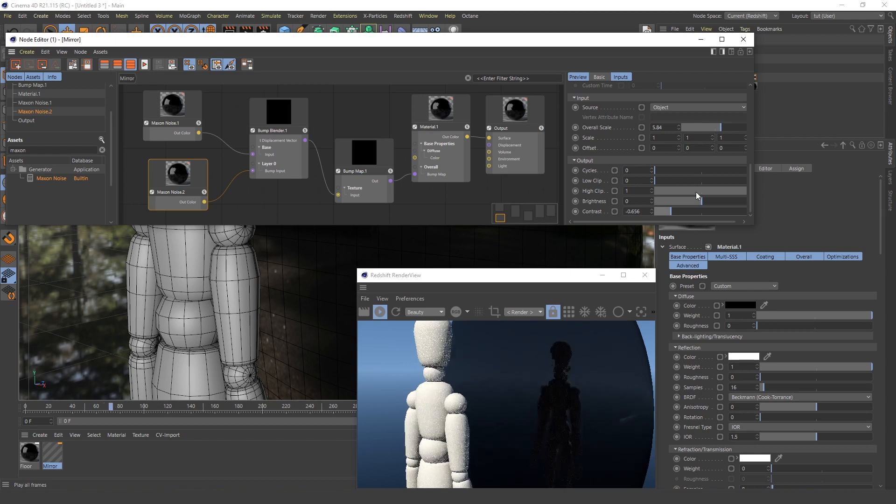
pyautogui.moveTo(661, 211); pyautogui.dragTo(743, 211)
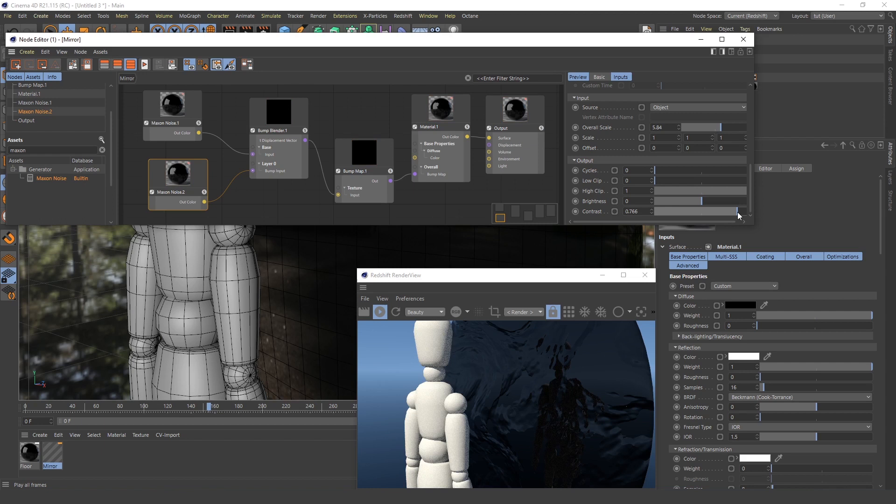
pyautogui.moveTo(737, 211); pyautogui.dragTo(686, 211)
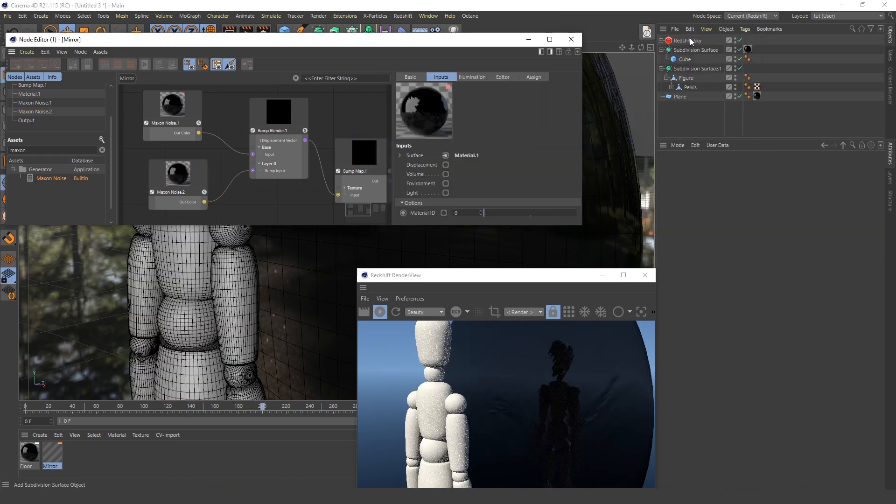
# Step: Select the Mirror material and raise its Metalness to about 0.857 with white reflectivity
pyautogui.click(685, 40)
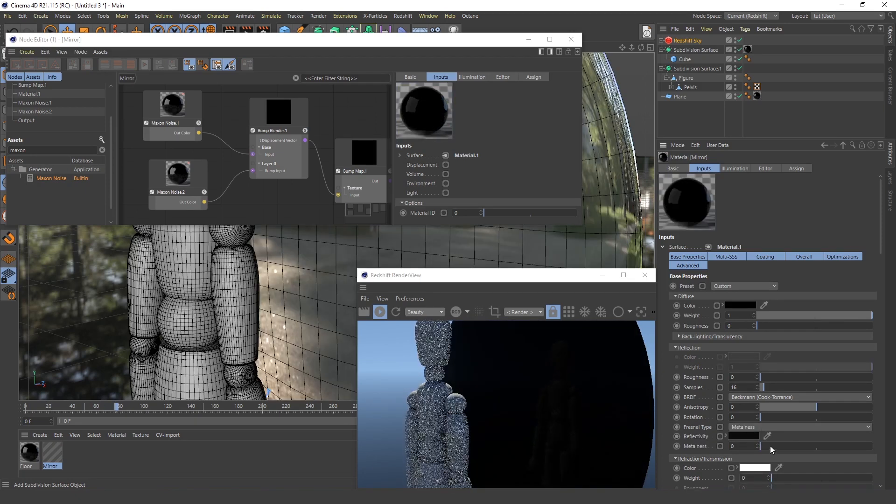
pyautogui.moveTo(763, 446); pyautogui.dragTo(811, 446)
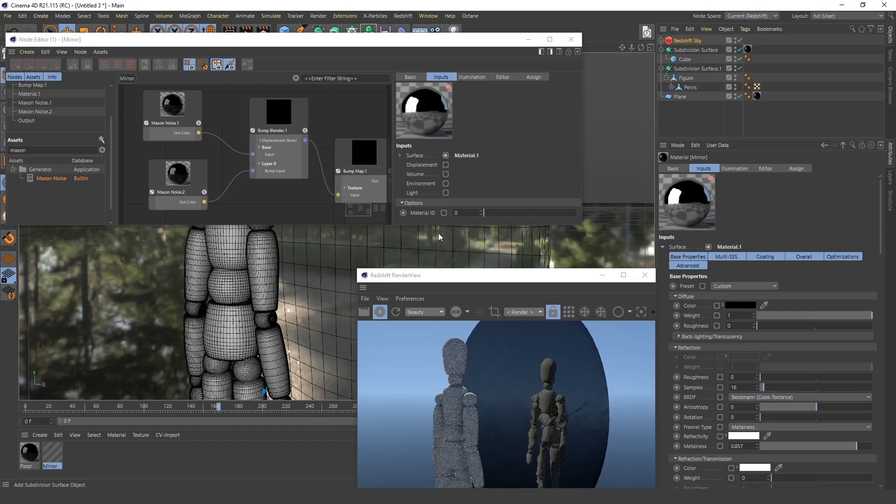
# Step: Reveal the Redshift Sun, set the Sky to Preetham et al at 0.27 intensity, heading -128°
pyautogui.click(688, 40)
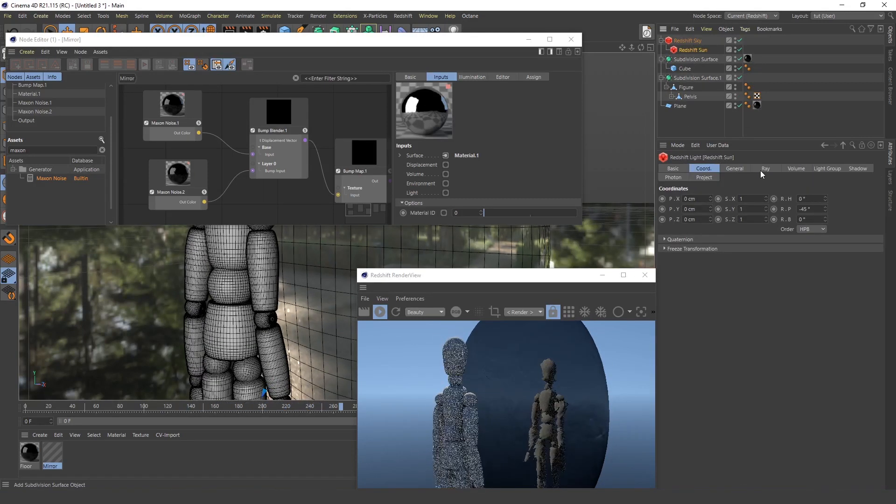
pyautogui.click(688, 40)
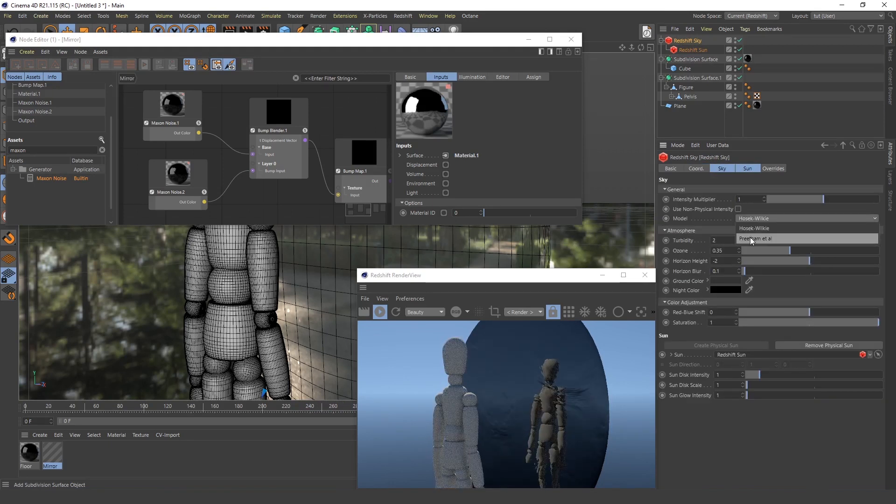
pyautogui.click(755, 239)
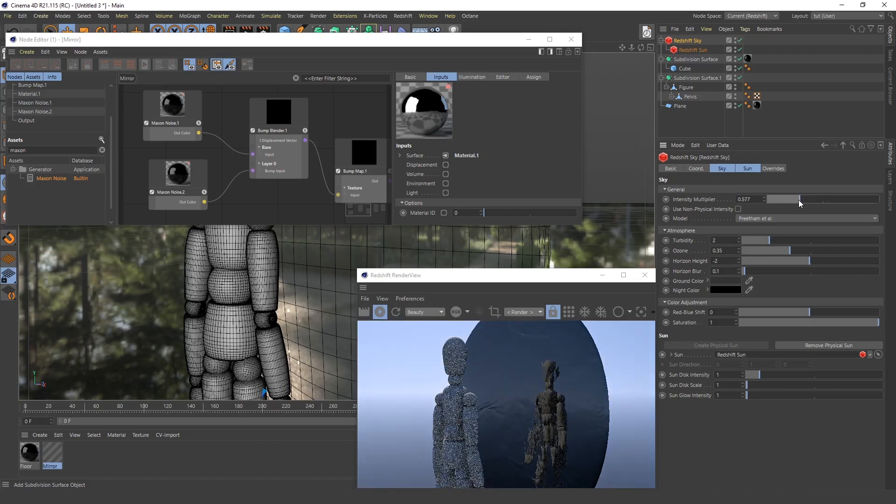
pyautogui.moveTo(800, 199); pyautogui.dragTo(777, 199)
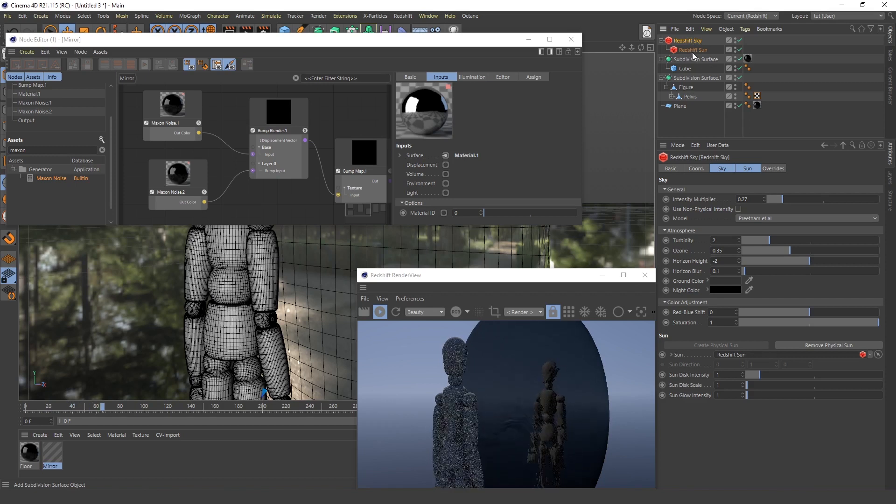
pyautogui.click(696, 168)
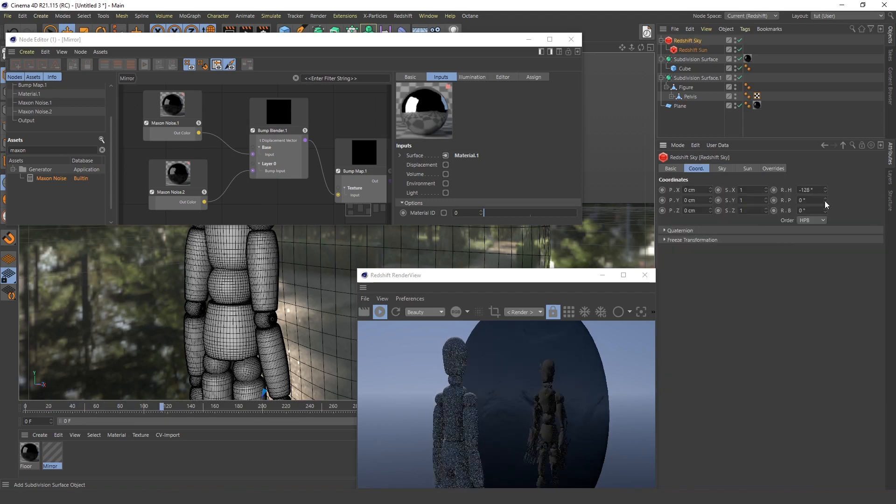